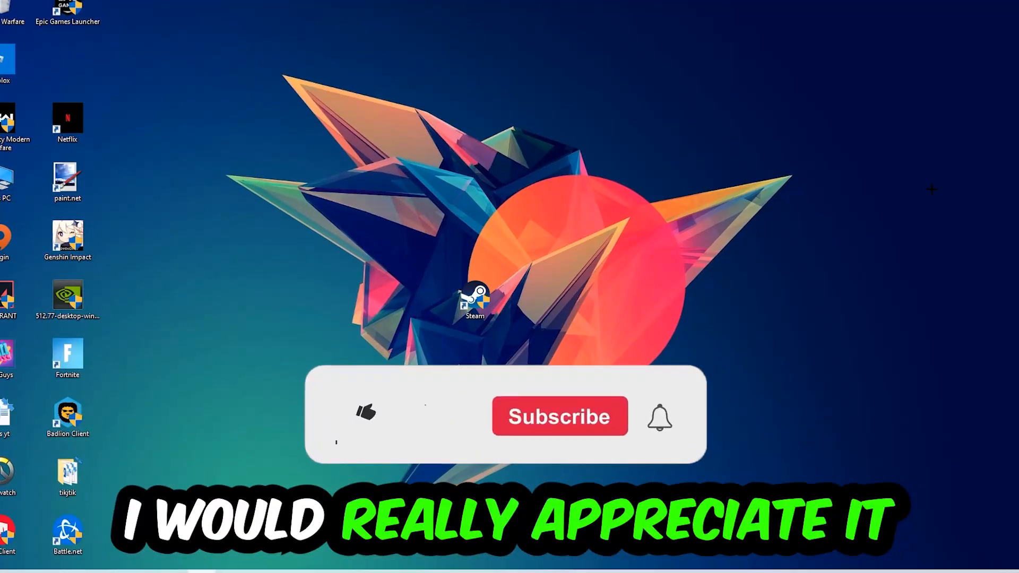
Launch a maximized Command Prompt and begin entering the ipconfig /flushdns command
{"action": "left_click", "coordinate": [366, 417]}
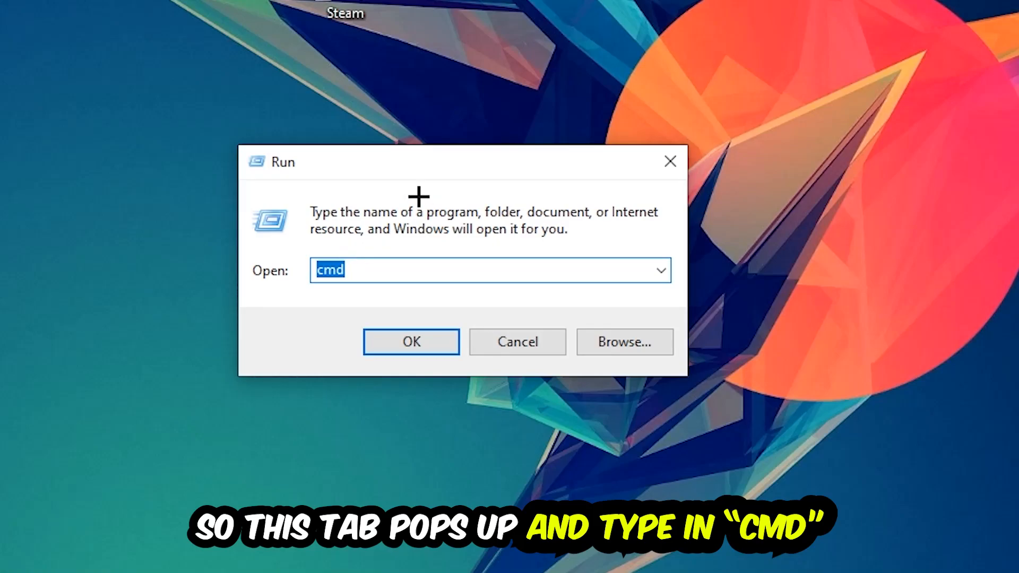
{"action": "left_click", "coordinate": [411, 340]}
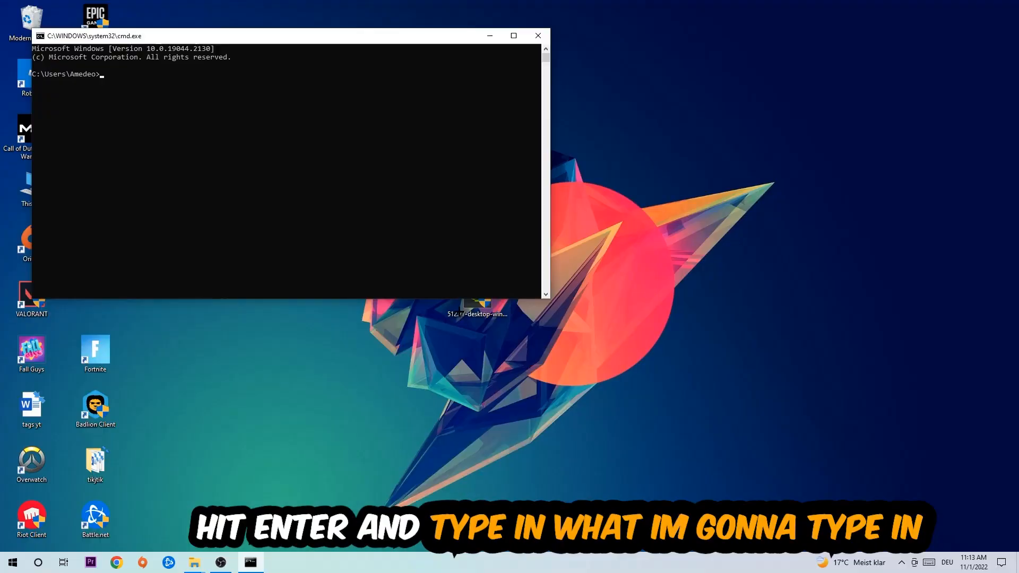
{"action": "left_click", "coordinate": [513, 36]}
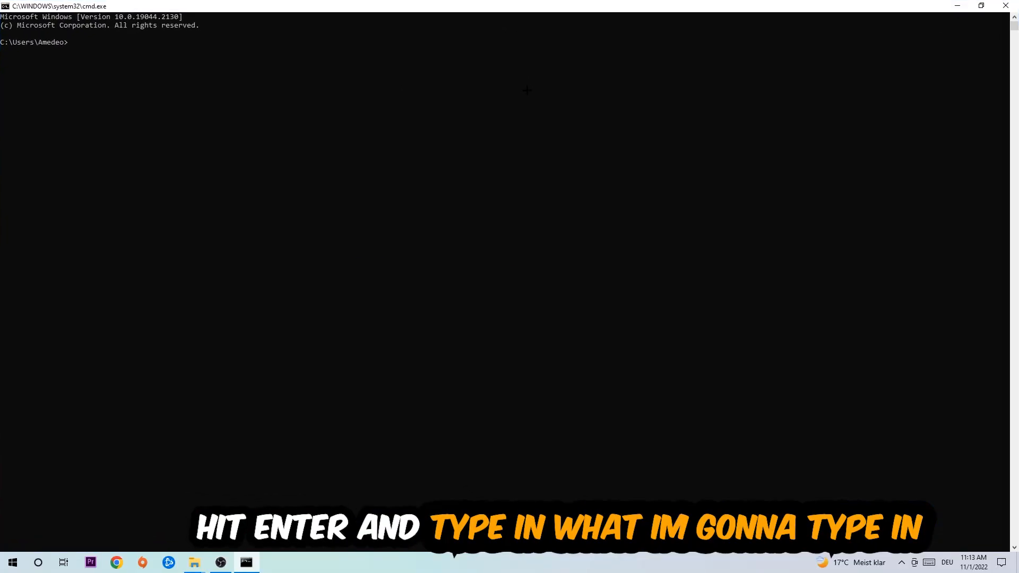
{"action": "type", "text": "ip"}
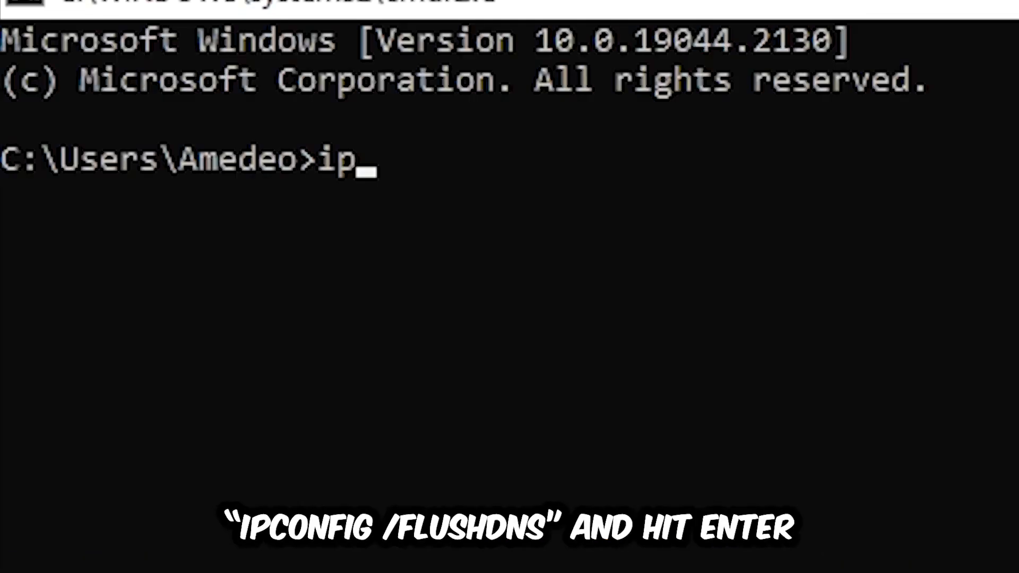
{"action": "type", "text": "config"}
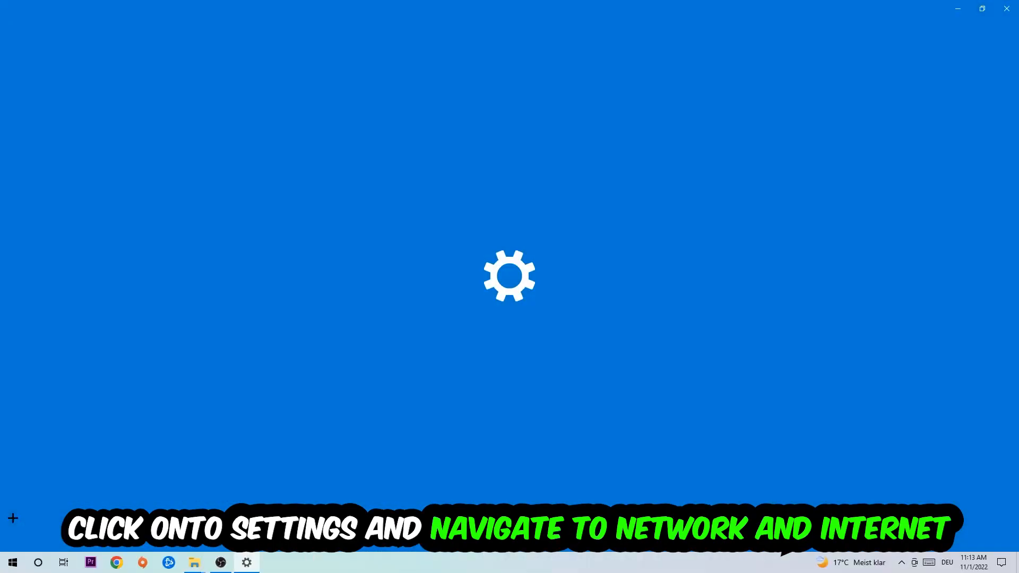
From Network & Internet settings, reach the classic Network and Sharing Center overview
{"action": "left_click", "coordinate": [245, 562]}
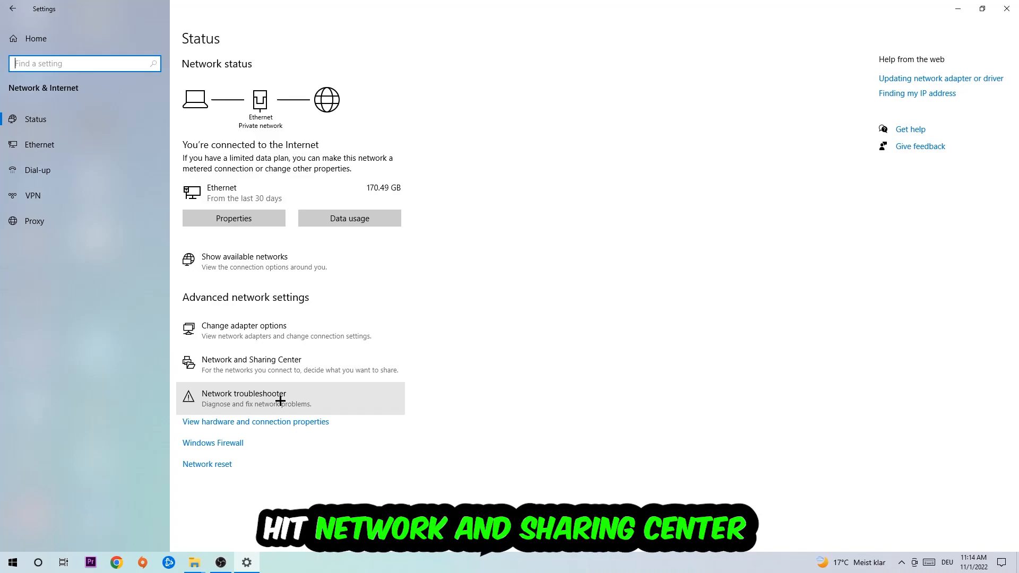
{"action": "left_click", "coordinate": [251, 360]}
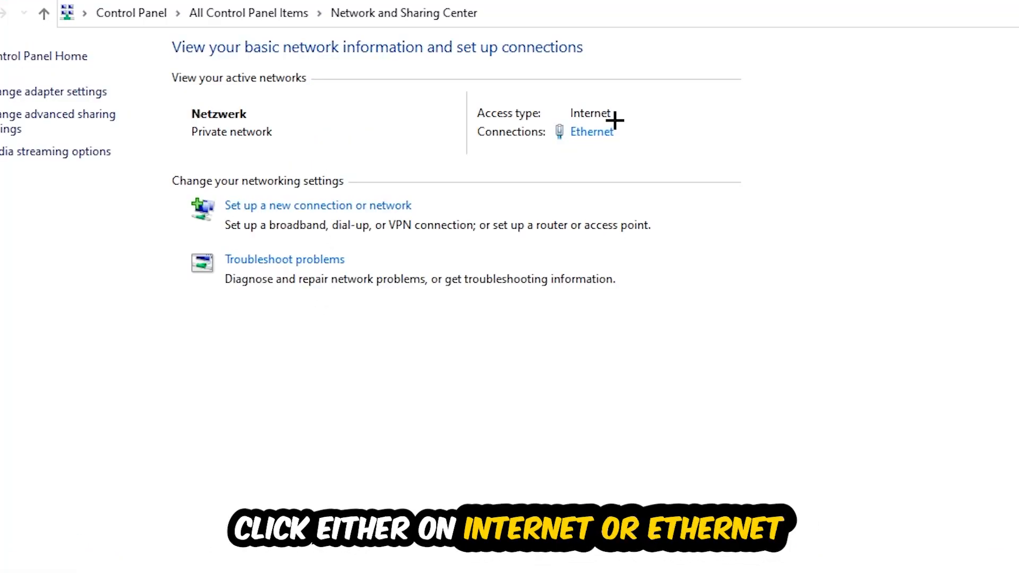
{"action": "mouse_move", "coordinate": [609, 120]}
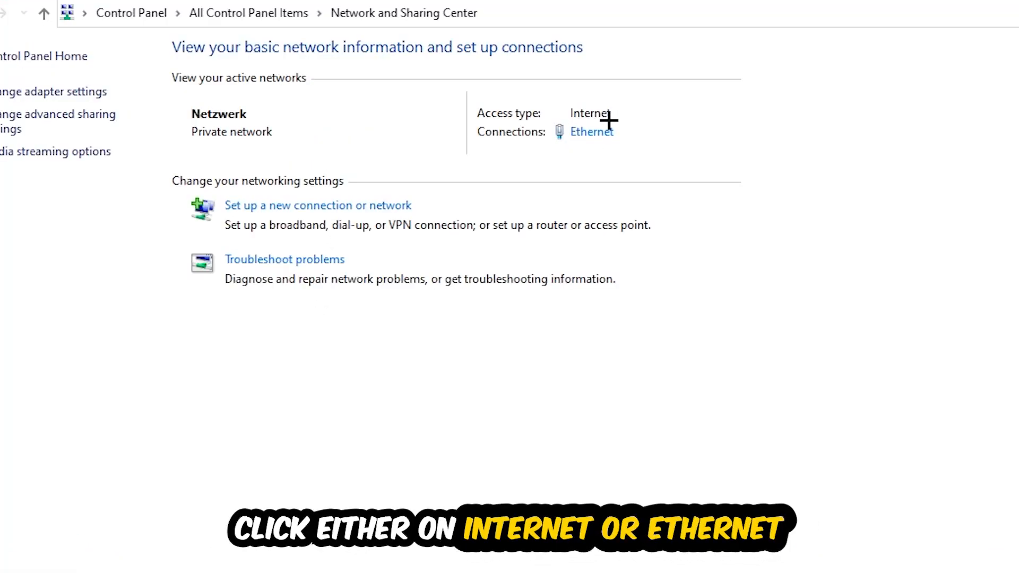
{"action": "mouse_move", "coordinate": [591, 131]}
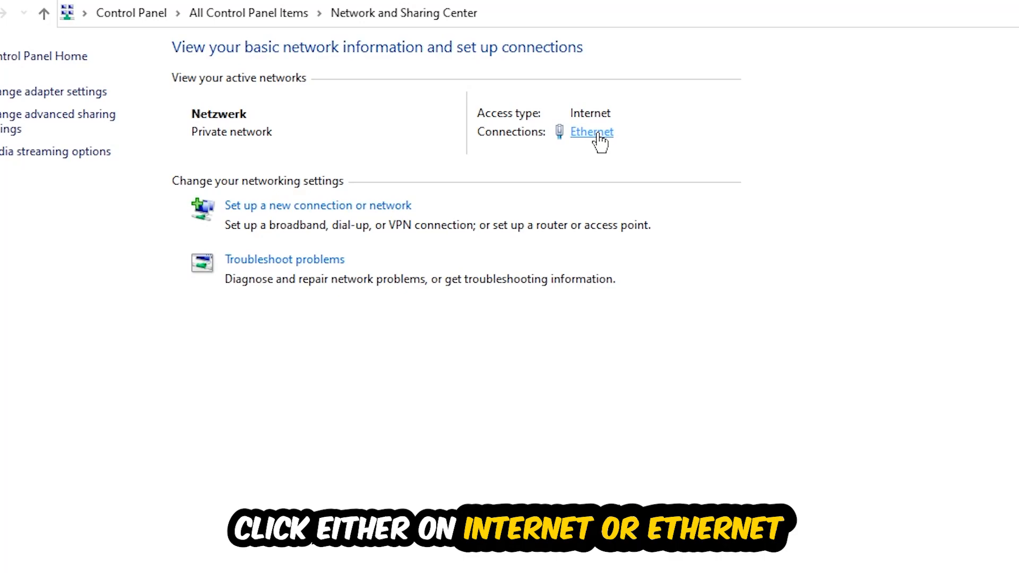
Show the Ethernet Status window with connectivity, speed and byte counts
{"action": "left_click", "coordinate": [591, 132]}
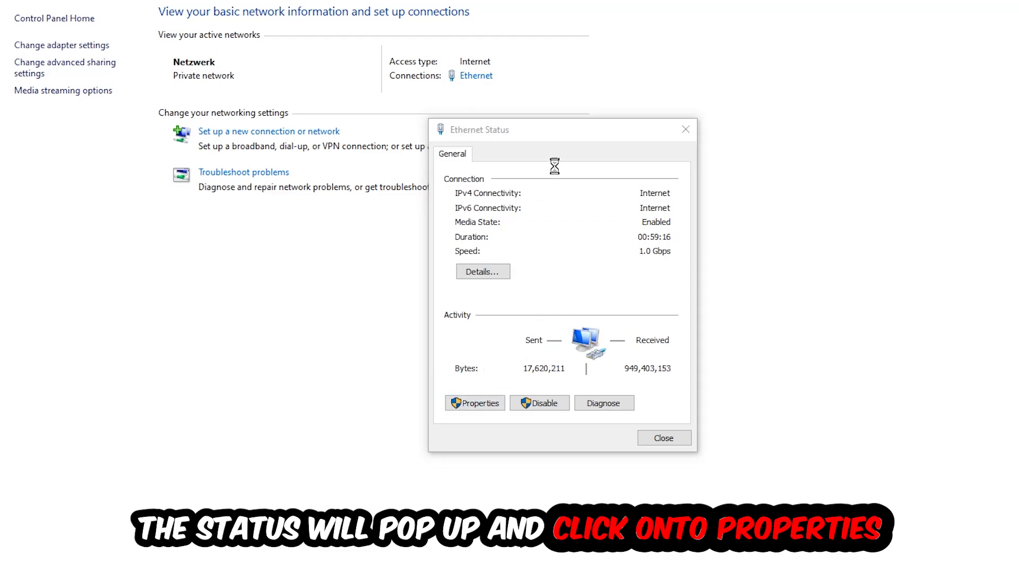
In the Ethernet adapter's IPv4 properties, switch to manually entered Google DNS server addresses and confirm
{"action": "left_click", "coordinate": [474, 404]}
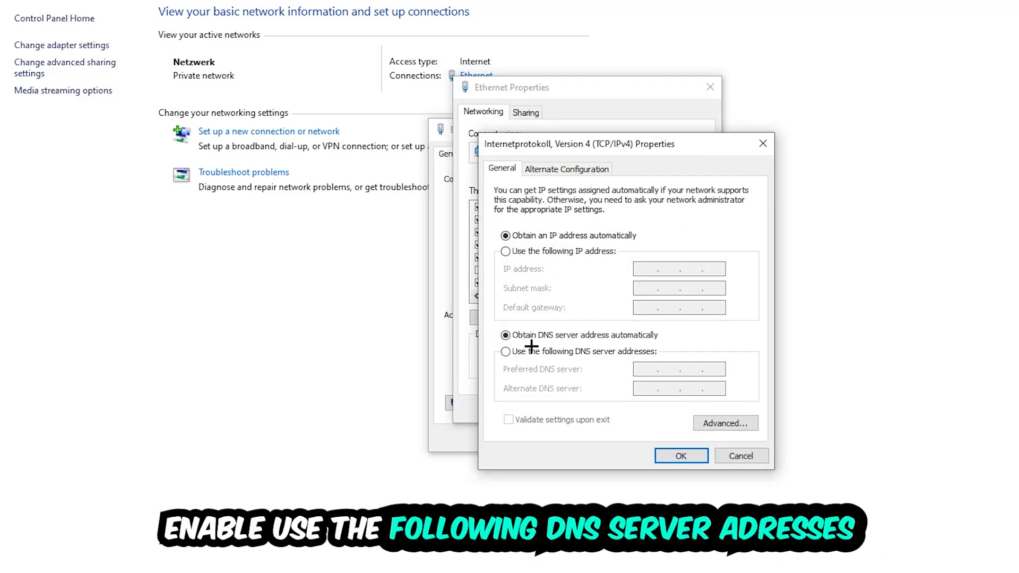
{"action": "left_click", "coordinate": [505, 351]}
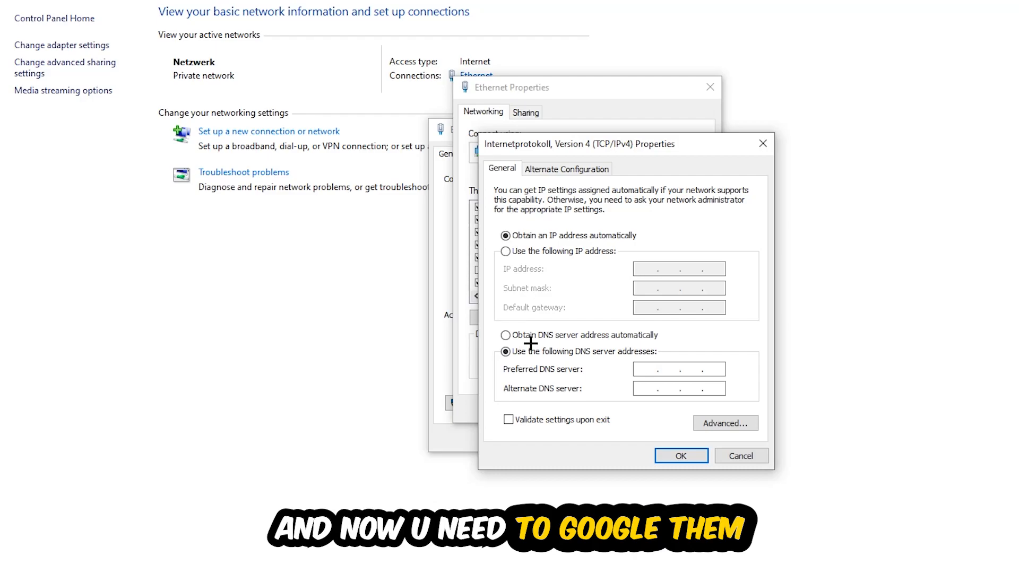
{"action": "left_click", "coordinate": [644, 368]}
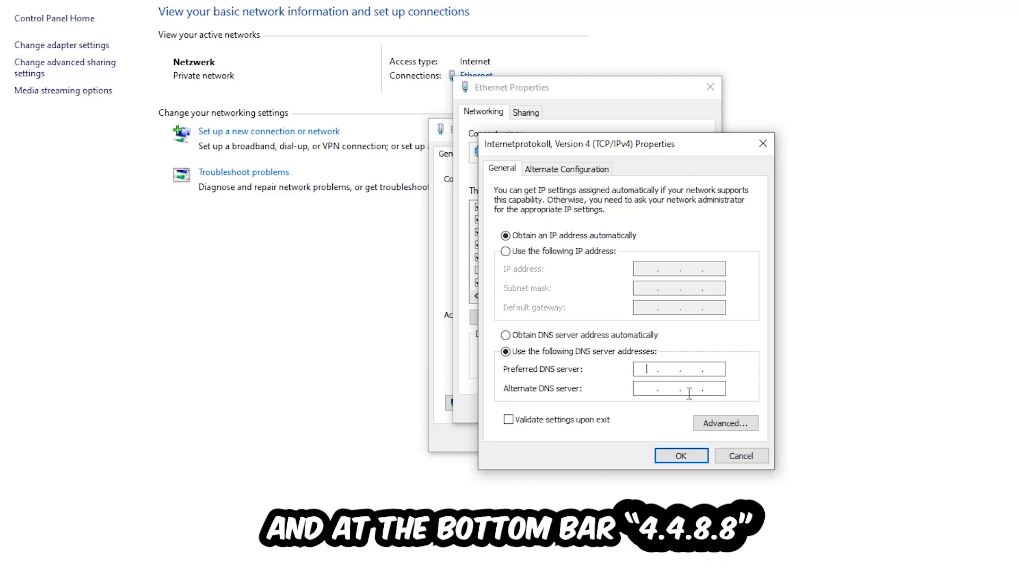
{"action": "left_click", "coordinate": [681, 456]}
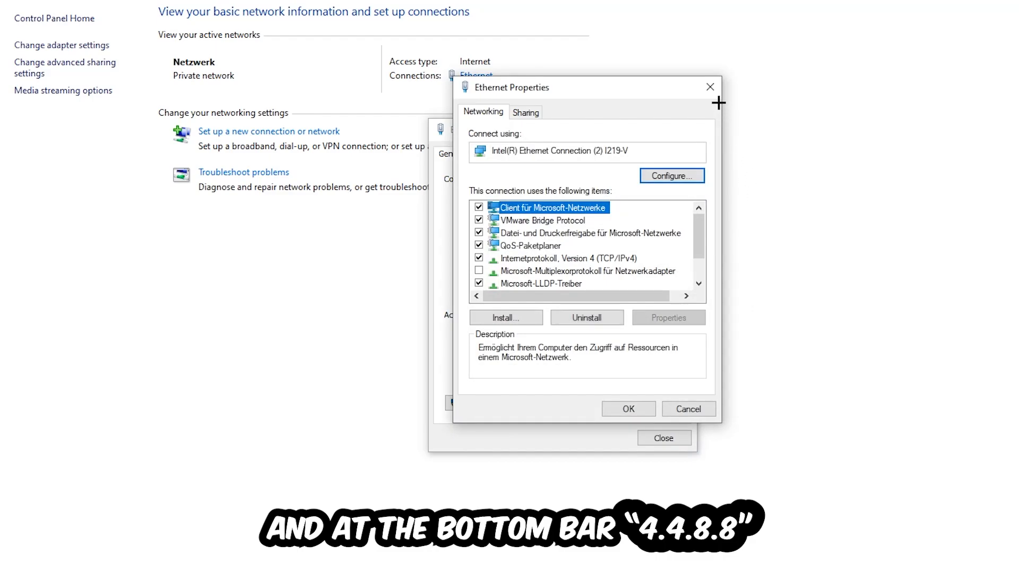